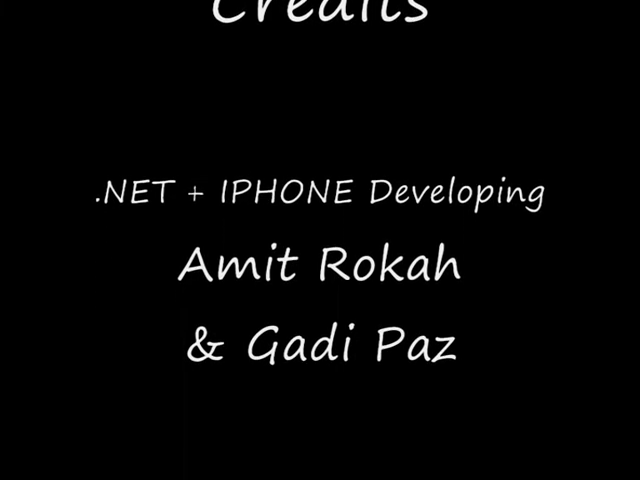
scroll("up", 3)
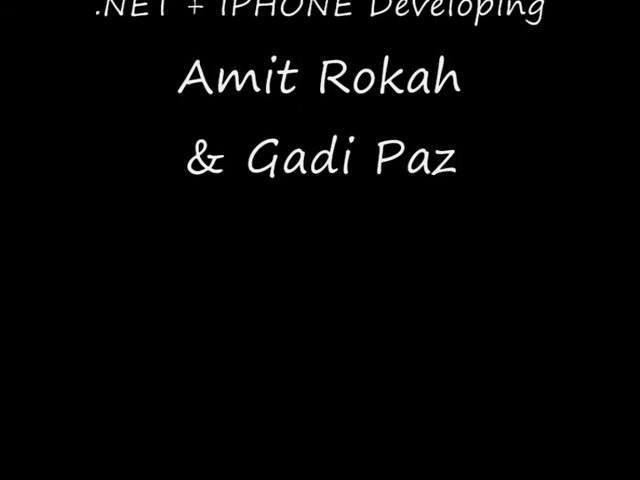